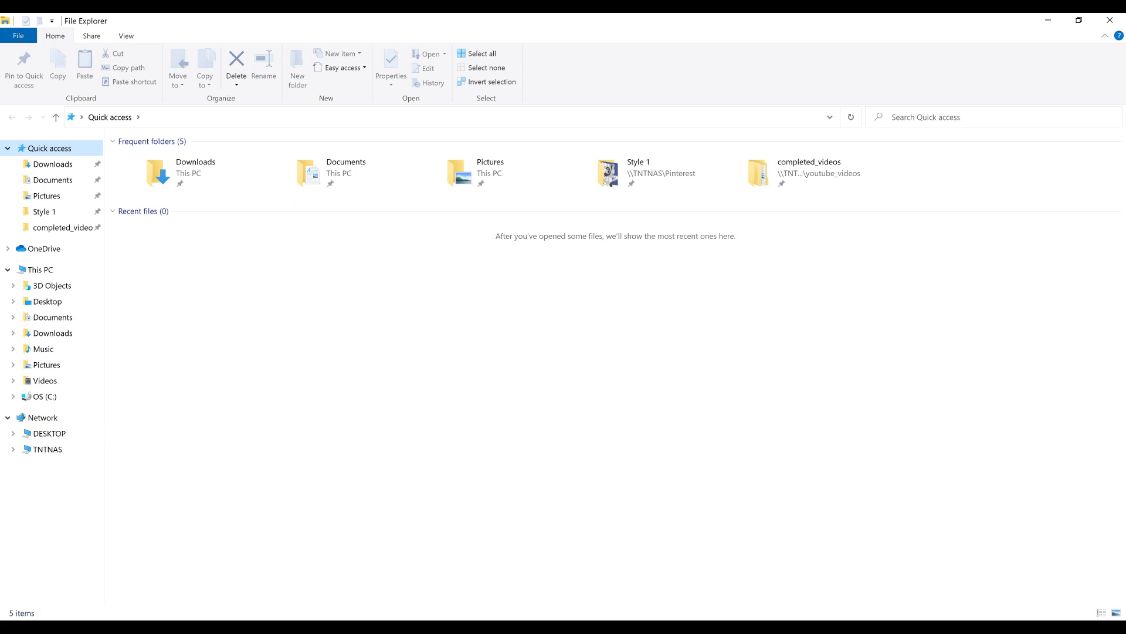
Go to This PC from the navigation pane and select the Videos folder
click(41, 269)
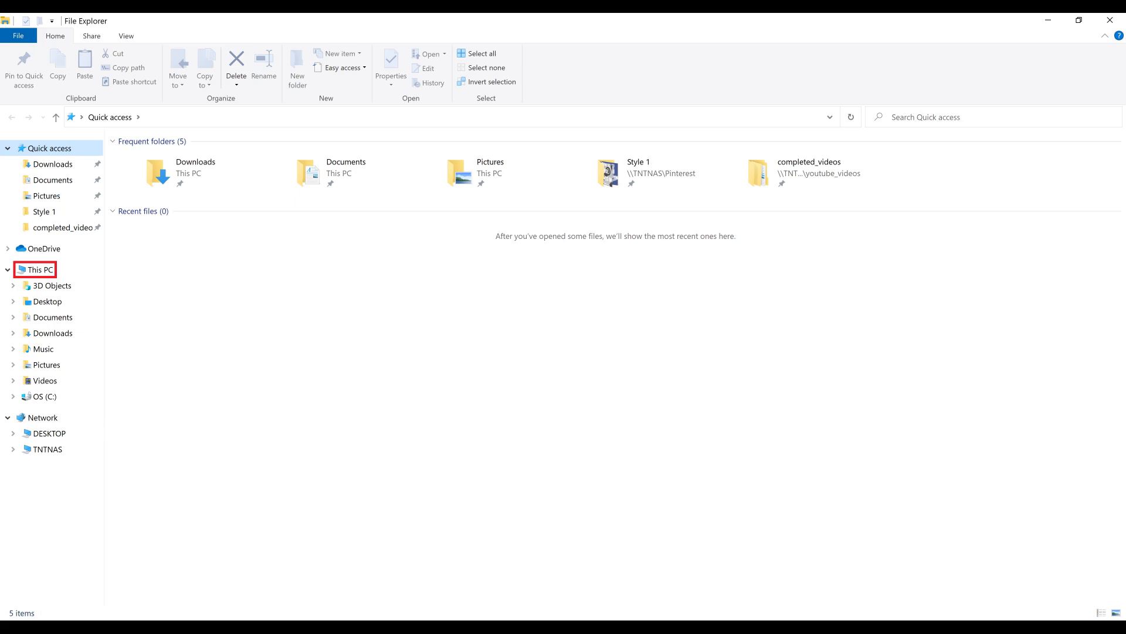
click(39, 269)
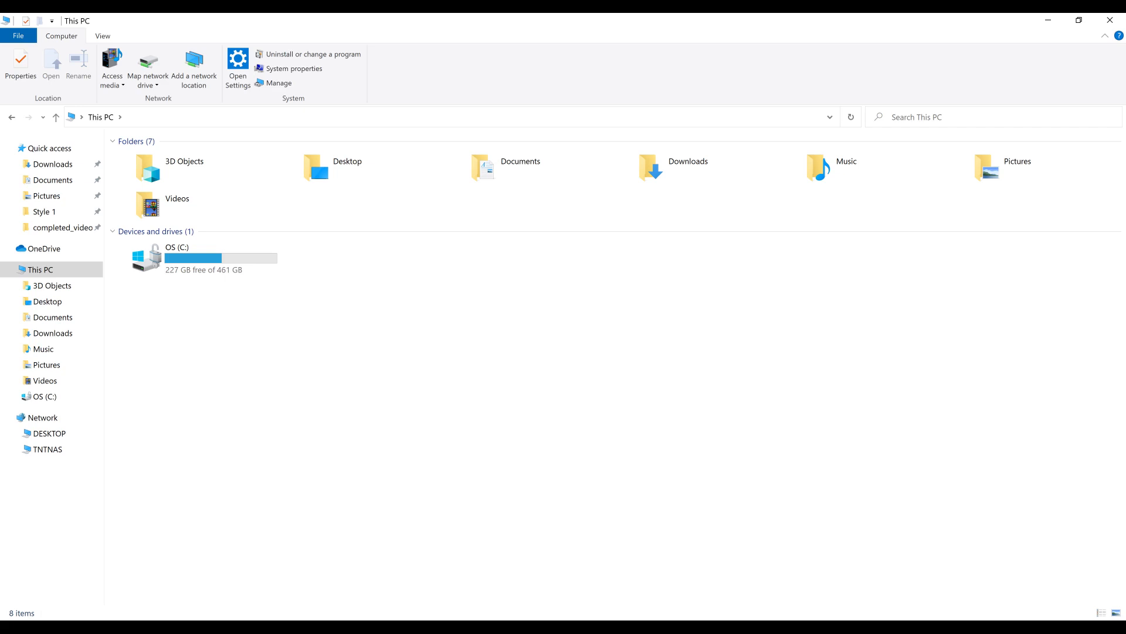
click(162, 205)
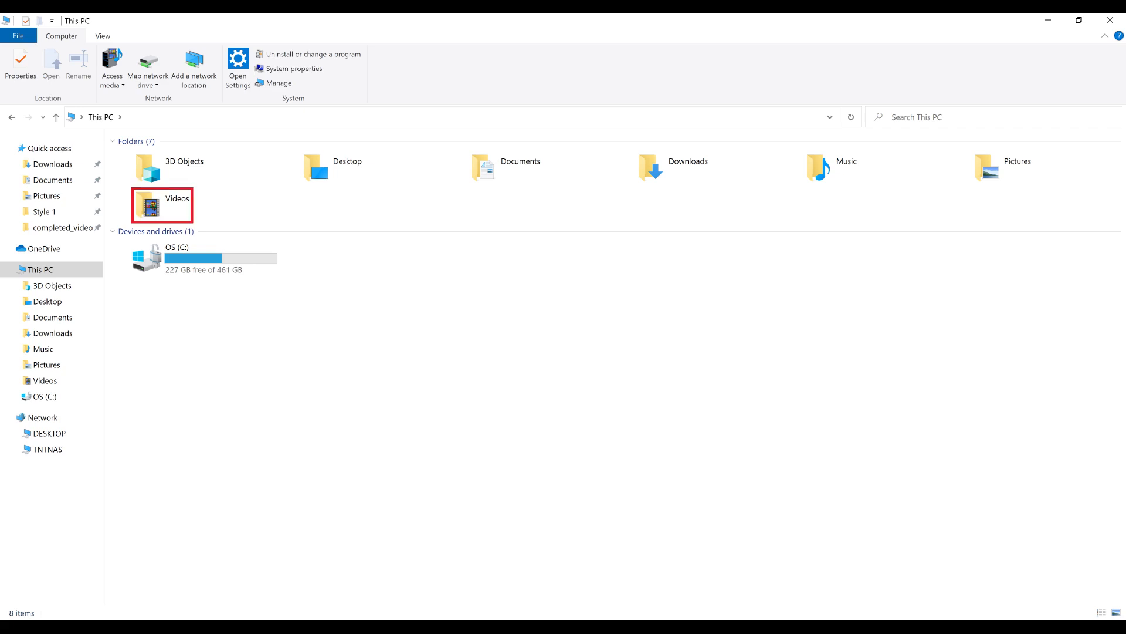
Pin the Videos folder to Quick access from its context menu
right_click(162, 205)
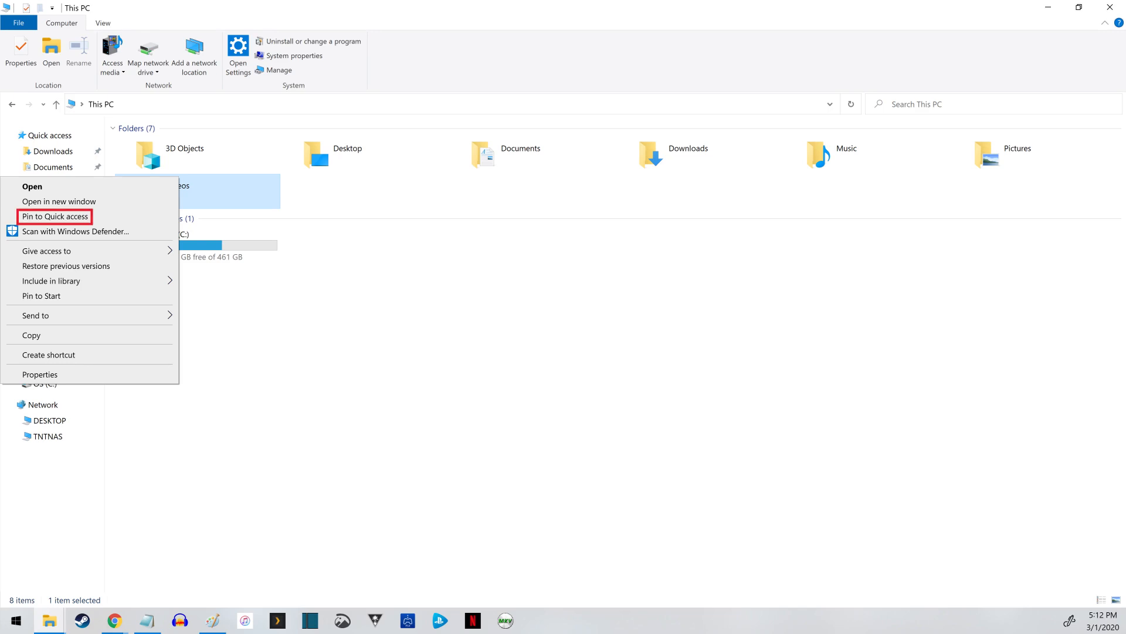
click(55, 216)
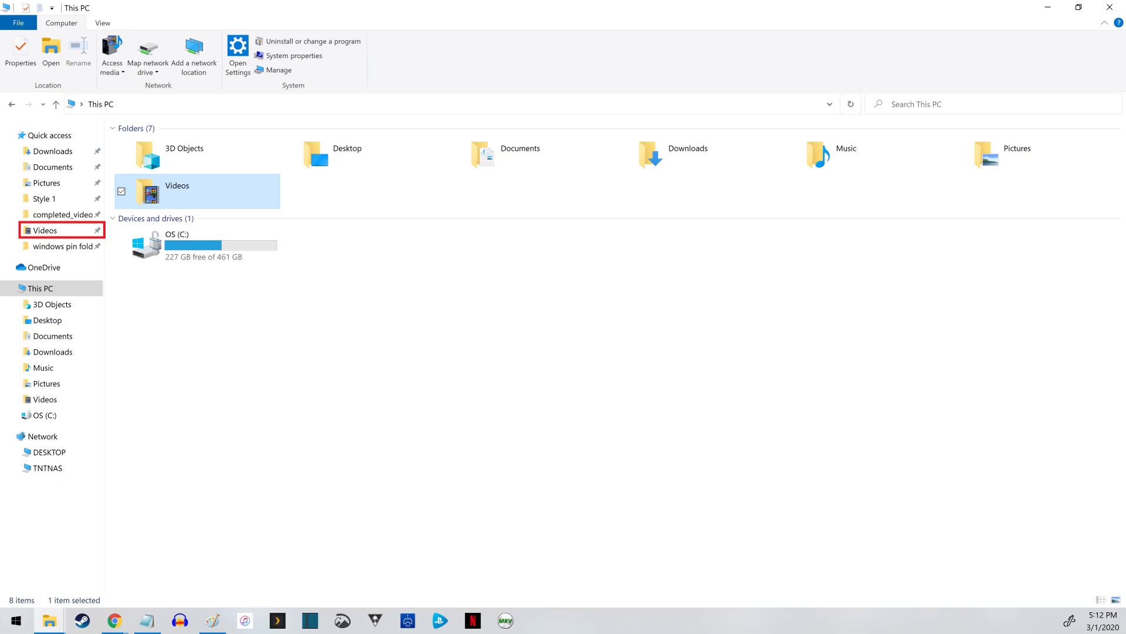